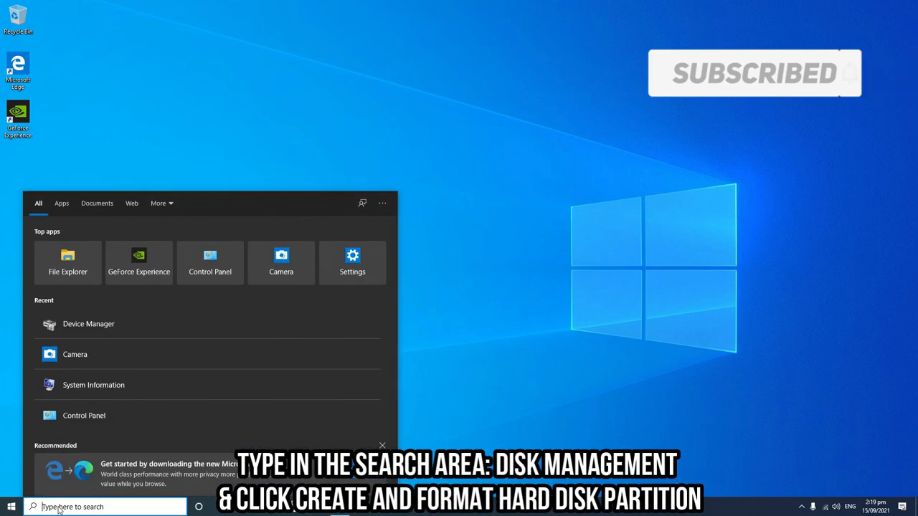
Search Start for 'disk' and launch Create and format hard disk partitions
{"action": "type", "text": "disk management"}
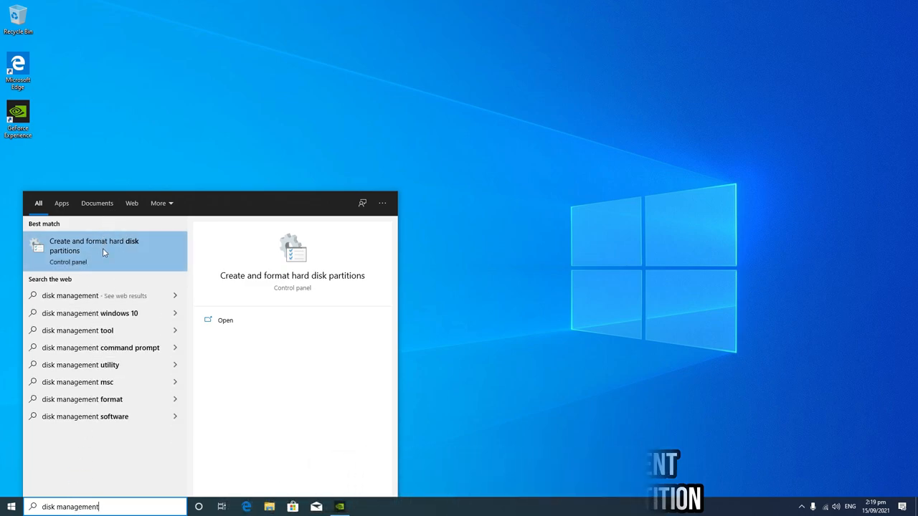
{"action": "left_click", "coordinate": [95, 247]}
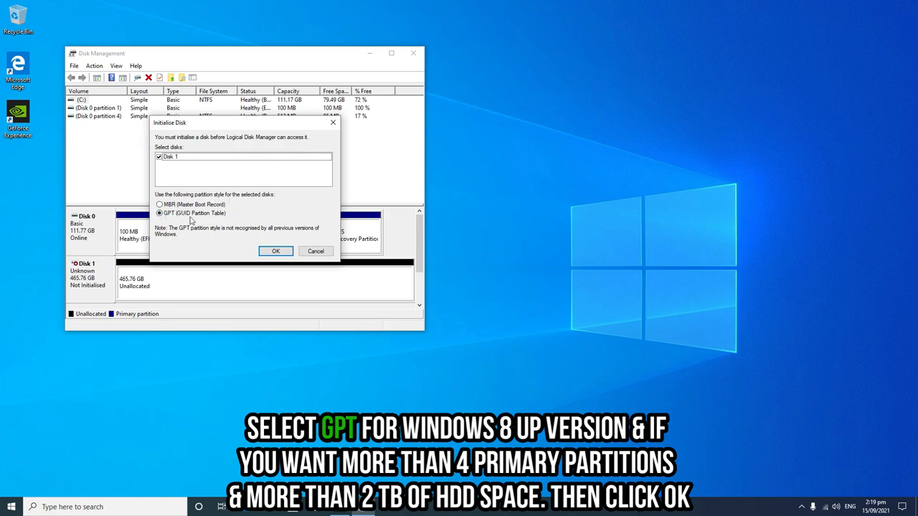
Initialize Disk 1 as GPT and maximize Disk Management to see its unallocated space
{"action": "left_click", "coordinate": [275, 251]}
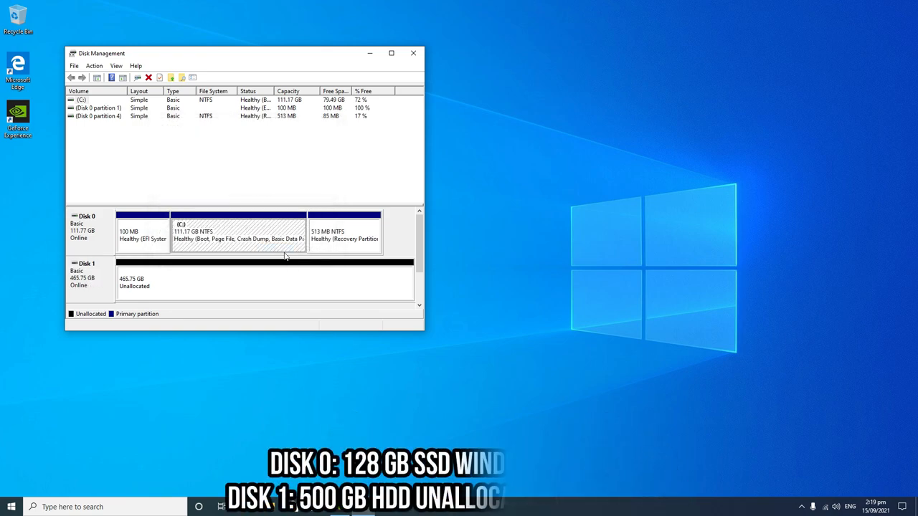
{"action": "left_click", "coordinate": [142, 232]}
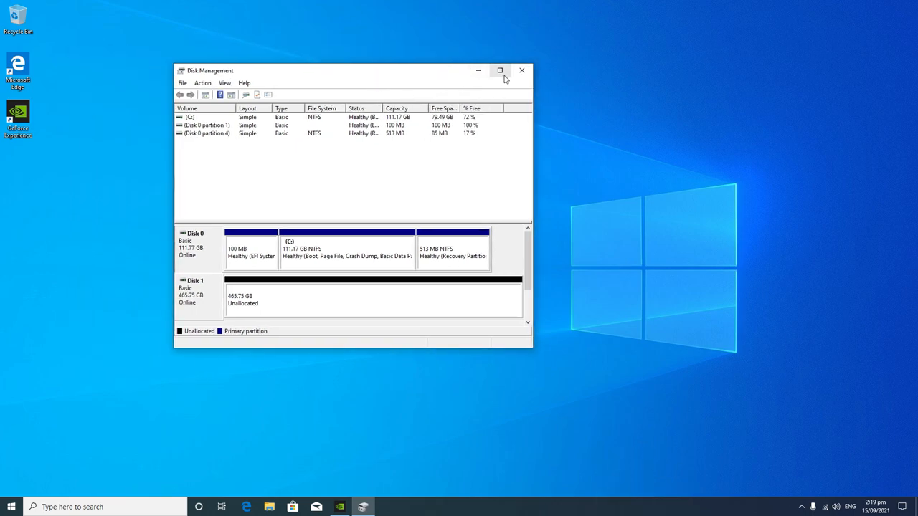
{"action": "left_click", "coordinate": [501, 70]}
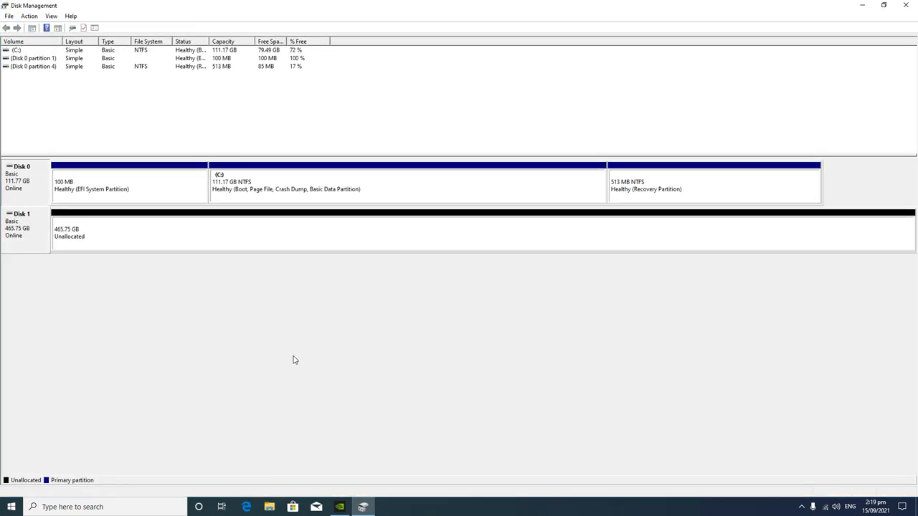
{"action": "mouse_move", "coordinate": [246, 239]}
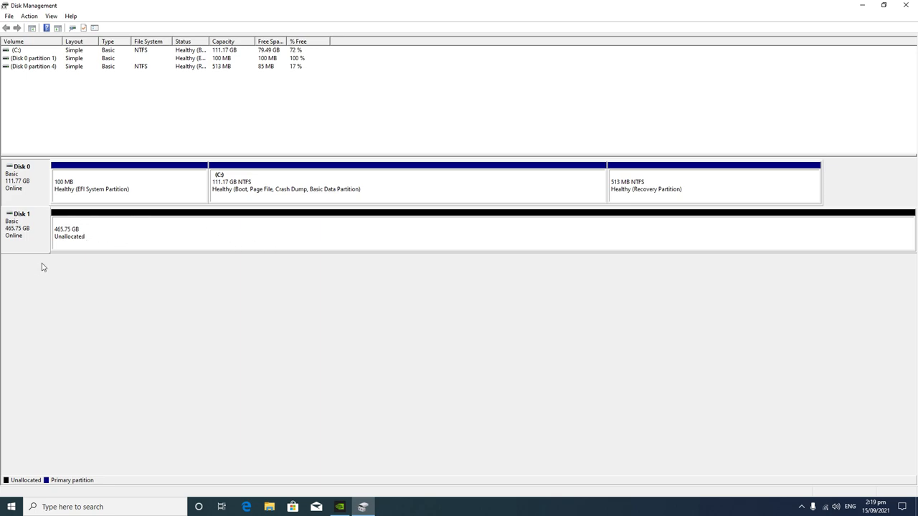
{"action": "mouse_move", "coordinate": [71, 250]}
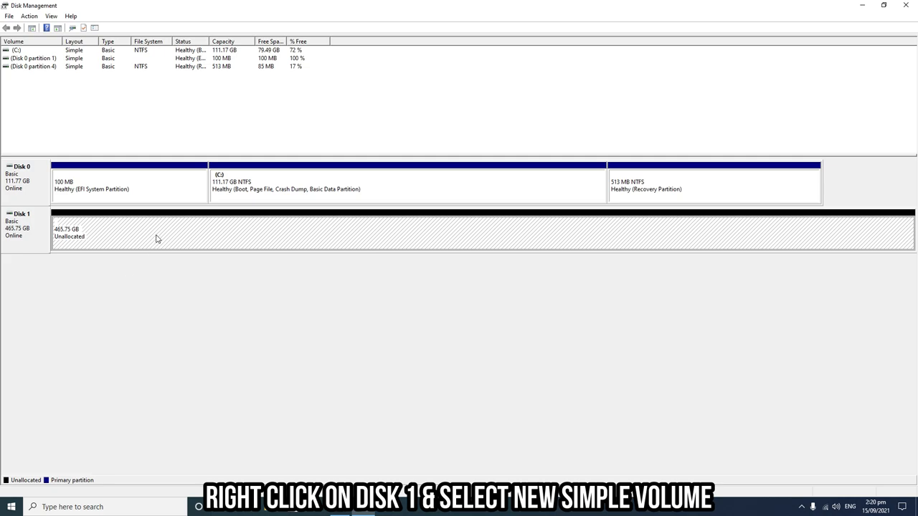
Launch the New Simple Volume Wizard from Disk 1's unallocated space
{"action": "right_click", "coordinate": [157, 238]}
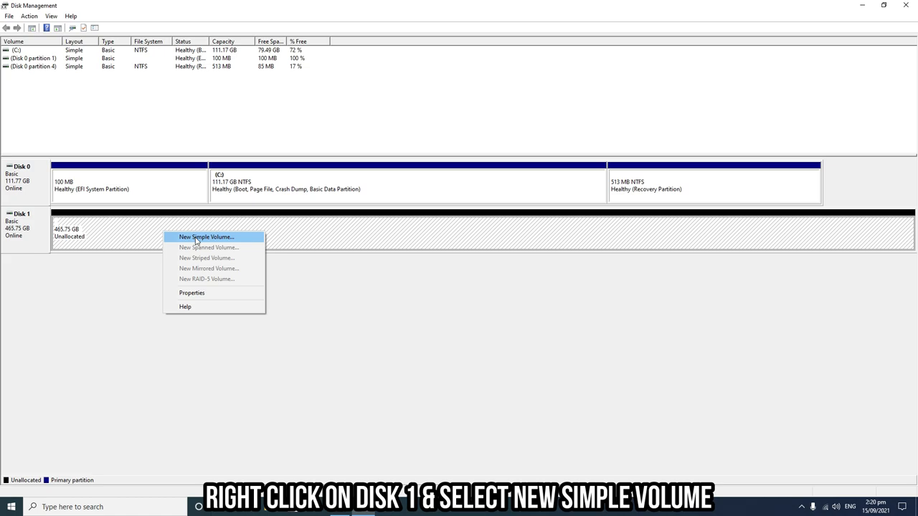
{"action": "left_click", "coordinate": [207, 237]}
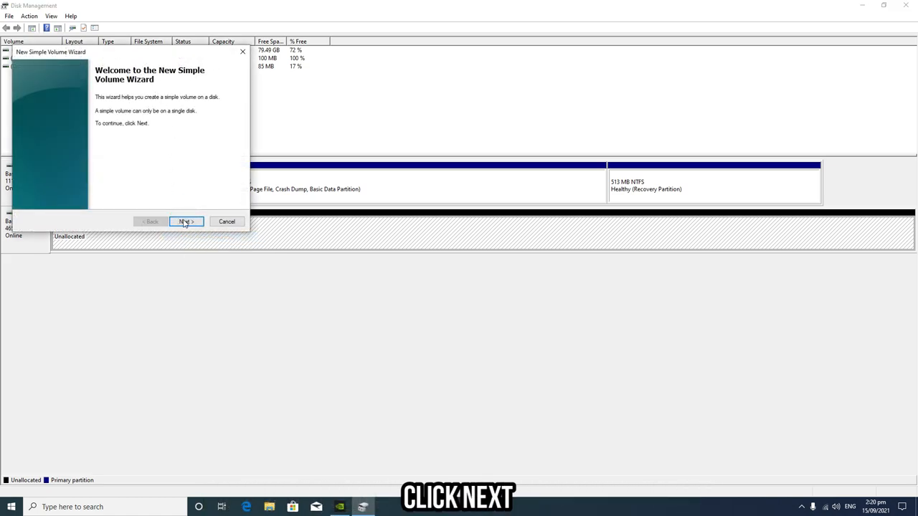
Set the simple volume size to 250000 MB and keep drive letter D
{"action": "left_click", "coordinate": [186, 221]}
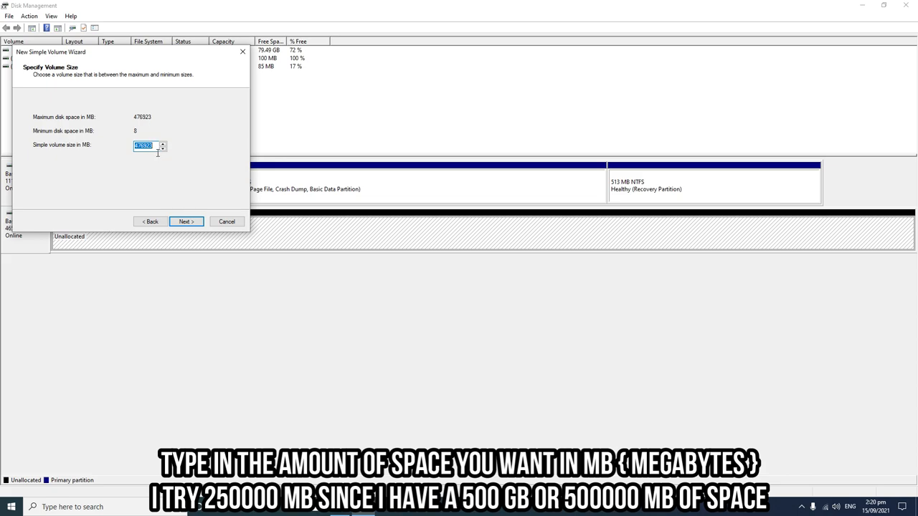
{"action": "mouse_move", "coordinate": [161, 150]}
{"action": "type", "text": "2"}
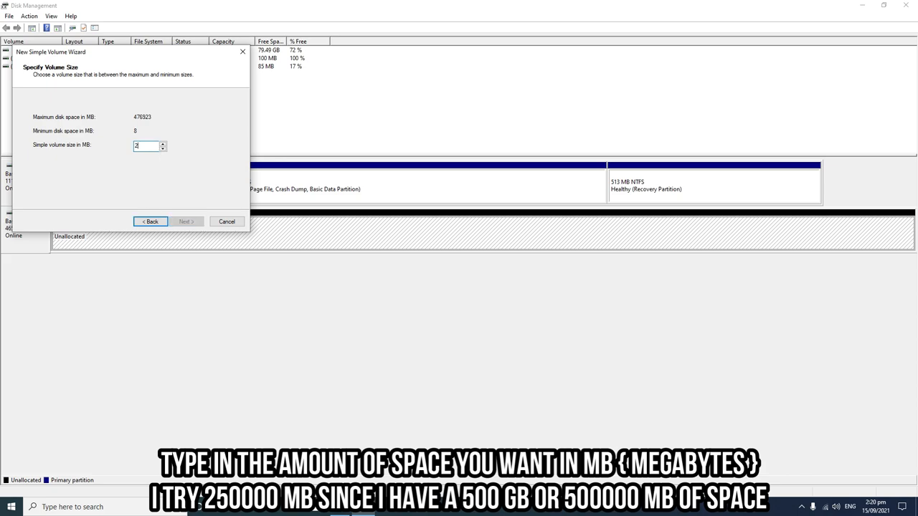
{"action": "type", "text": "5000"}
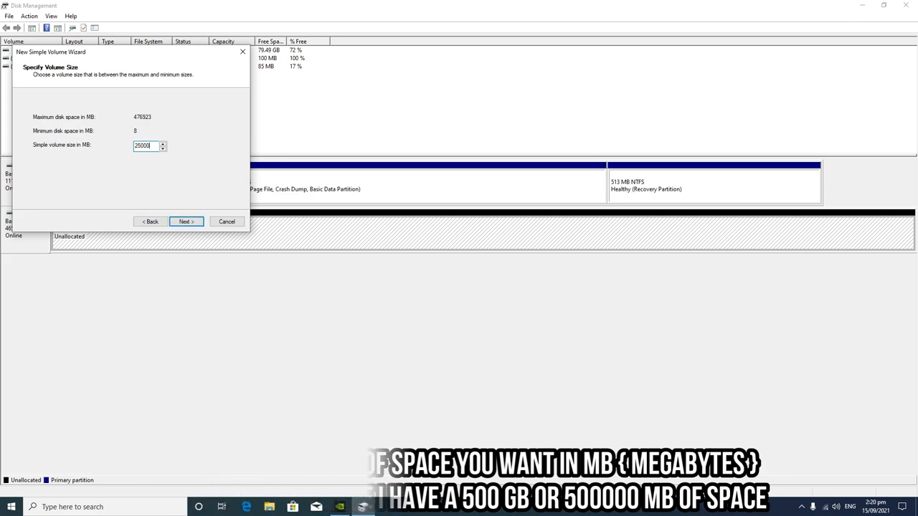
{"action": "type", "text": "250000"}
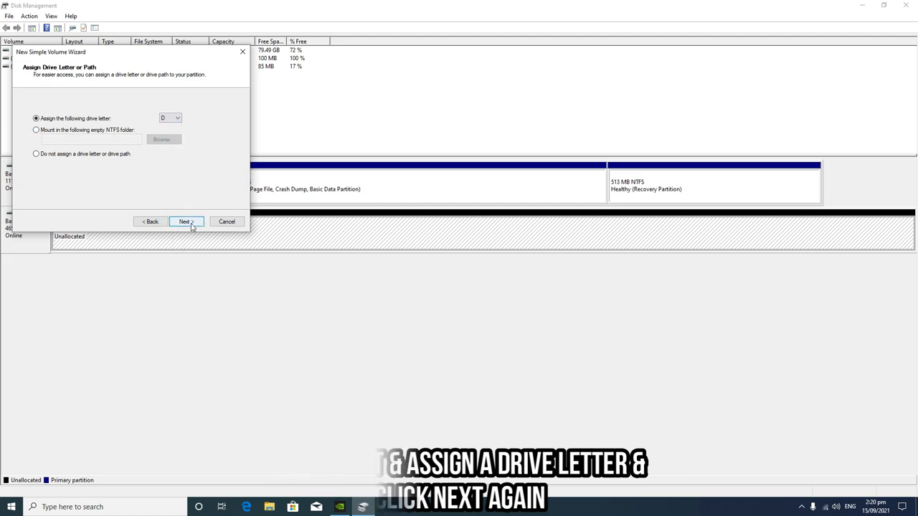
{"action": "left_click", "coordinate": [186, 221]}
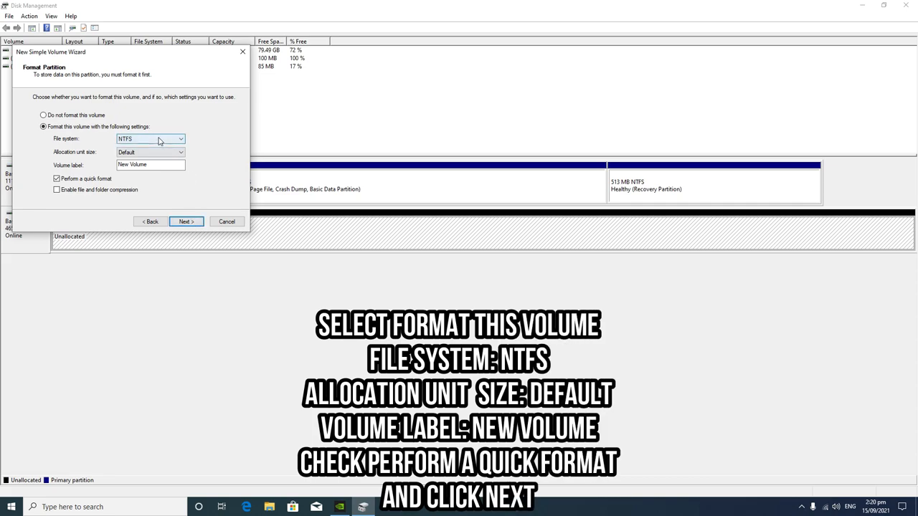
{"action": "mouse_move", "coordinate": [135, 150]}
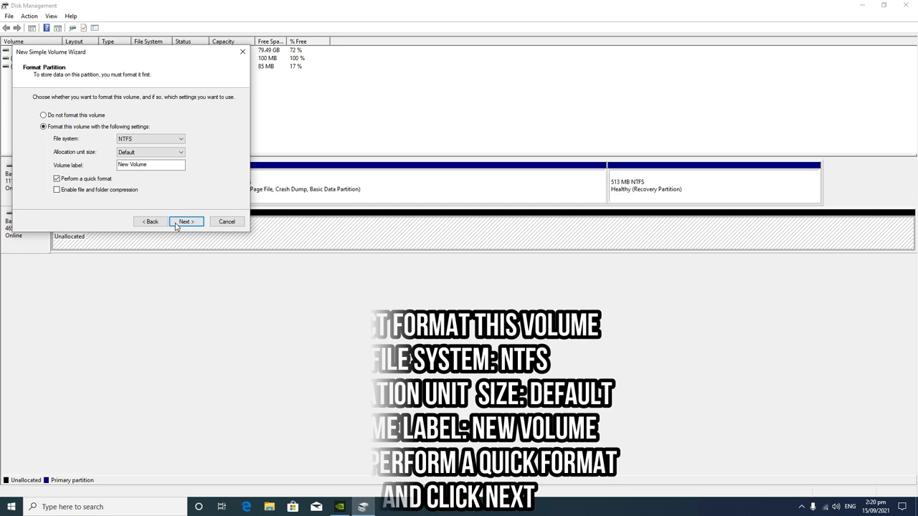
Quick-format the volume as NTFS 'New Volume', creating the 244.14 GB D: partition
{"action": "left_click", "coordinate": [187, 221]}
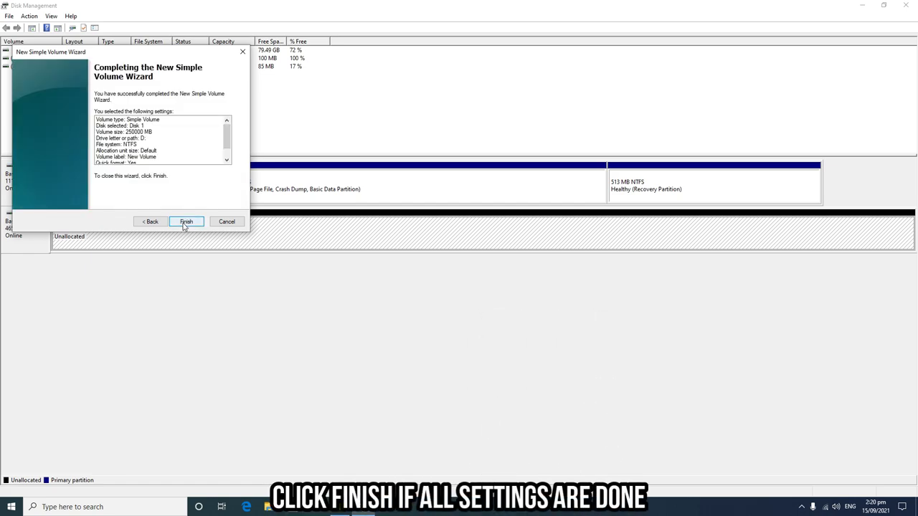
{"action": "left_click", "coordinate": [186, 221]}
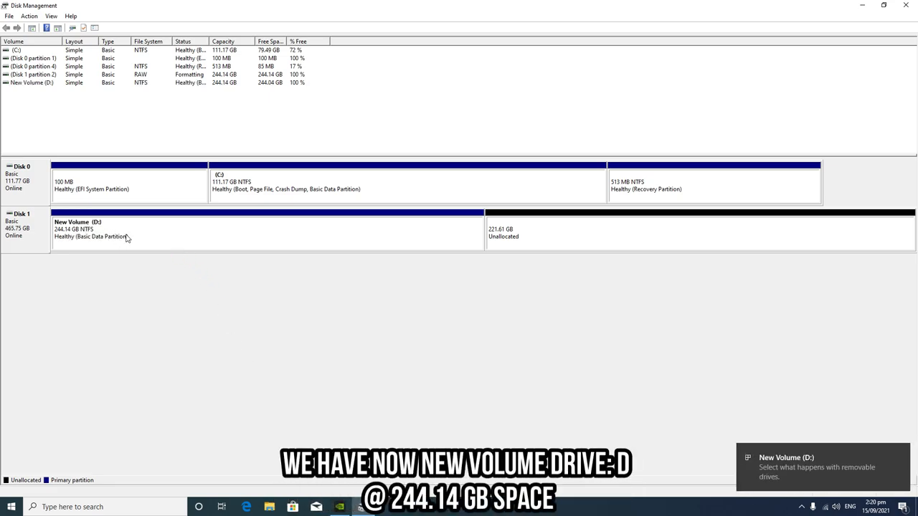
{"action": "left_click", "coordinate": [265, 230]}
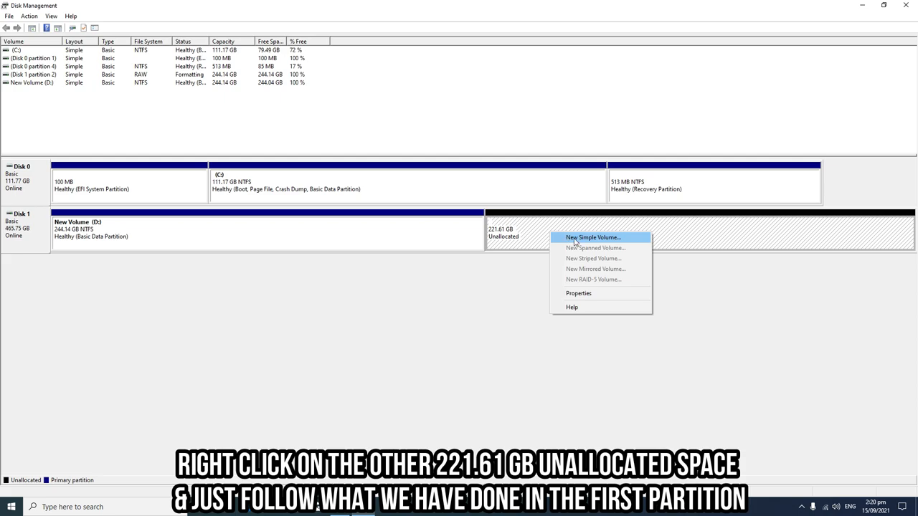
Start the New Simple Volume Wizard on the remaining 221.61 GB unallocated space
{"action": "left_click", "coordinate": [594, 238]}
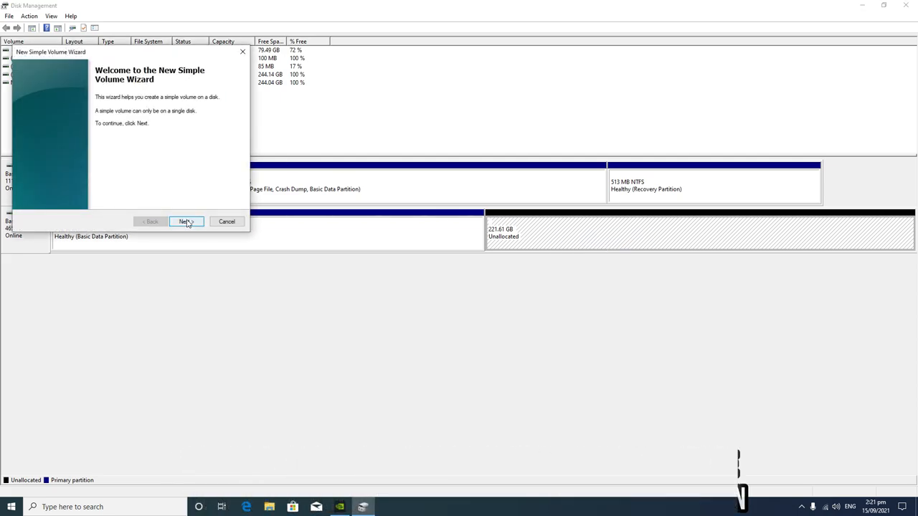
Create a maximum-size NTFS quick-format volume with drive letter E
{"action": "left_click", "coordinate": [187, 221]}
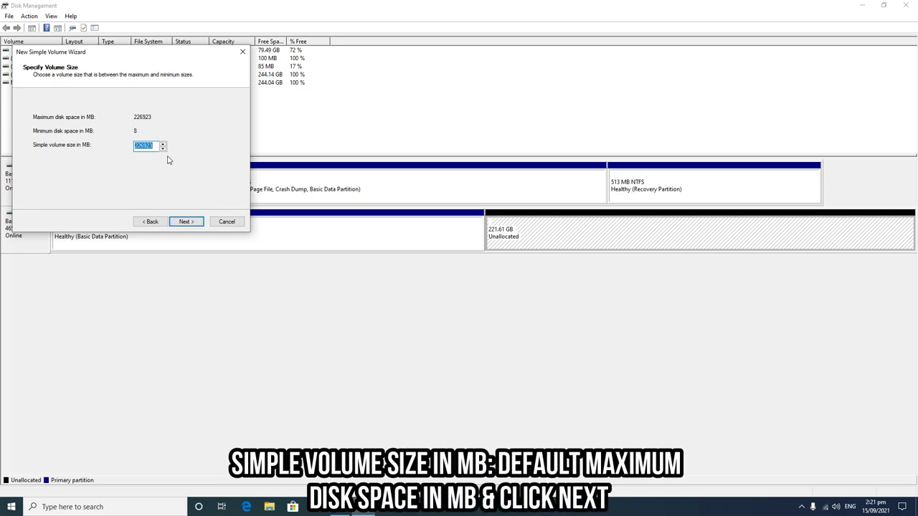
{"action": "mouse_move", "coordinate": [156, 109]}
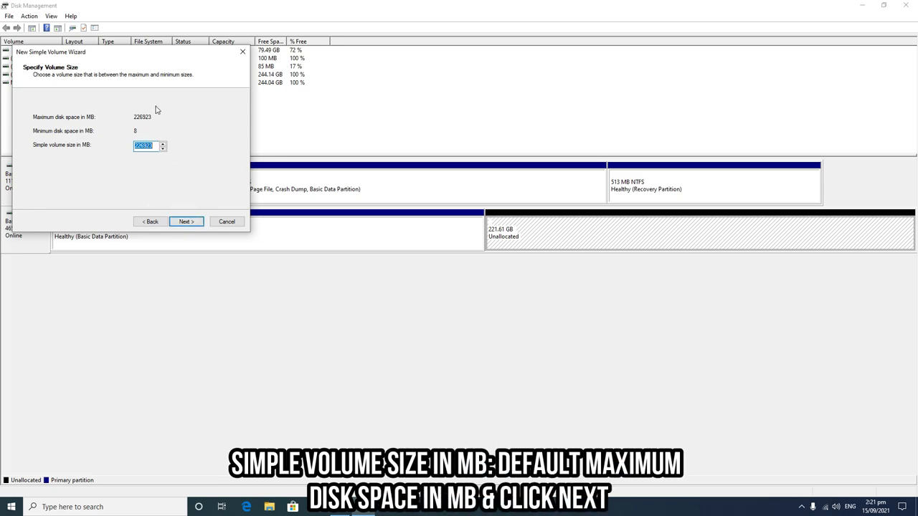
{"action": "left_click", "coordinate": [187, 221]}
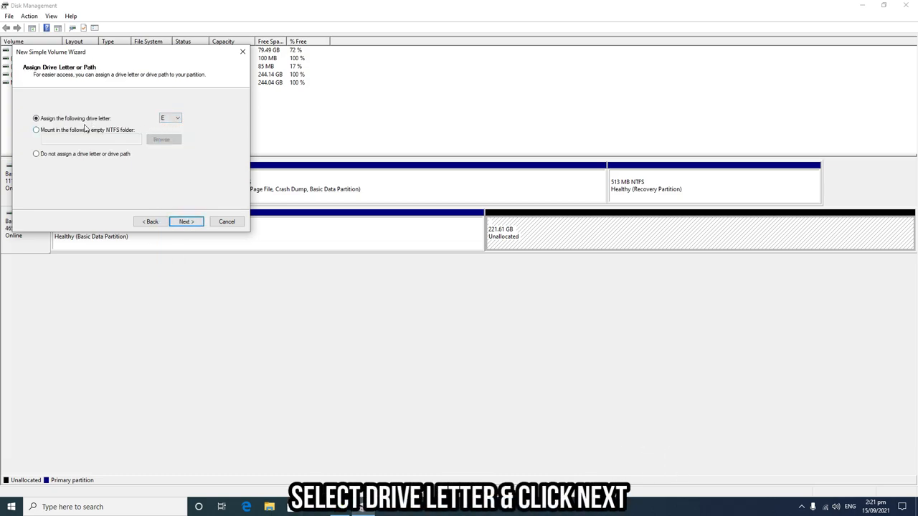
{"action": "left_click", "coordinate": [187, 221]}
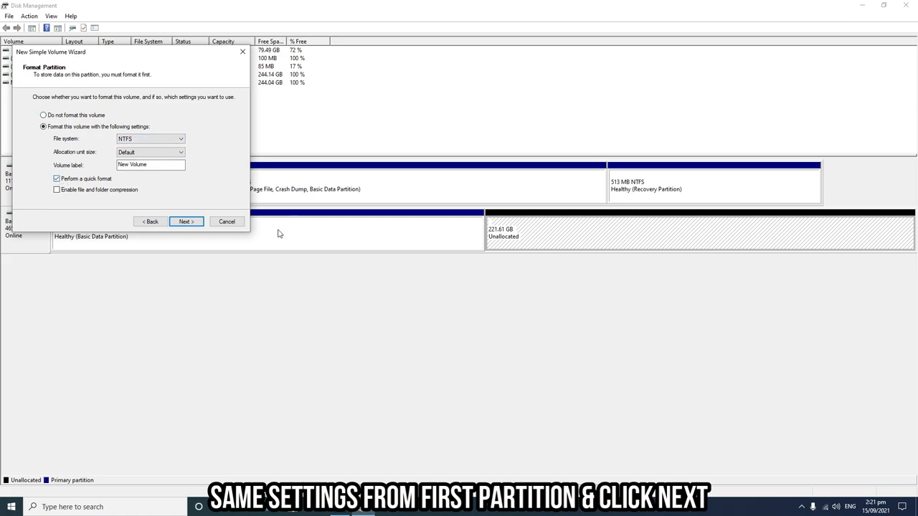
{"action": "left_click", "coordinate": [186, 221]}
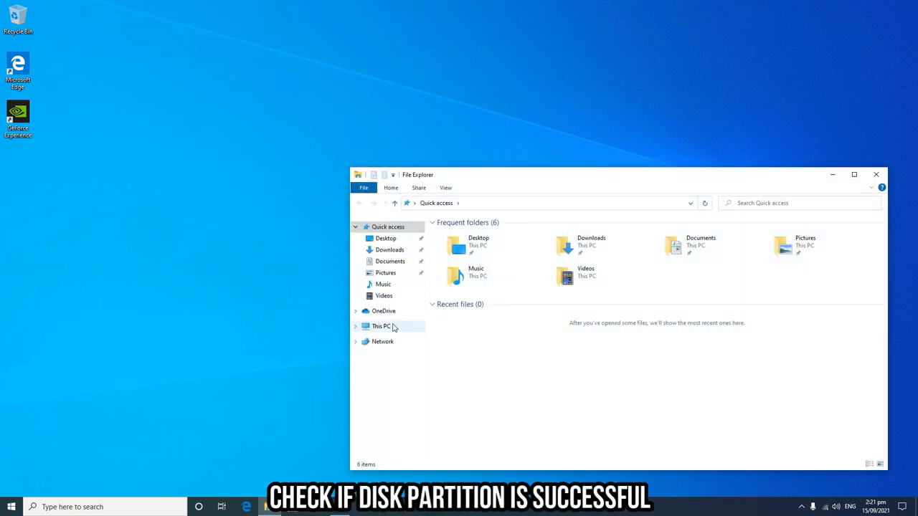
Show This PC's drives and select the new 221 GB New Volume (E:)
{"action": "left_click", "coordinate": [382, 327]}
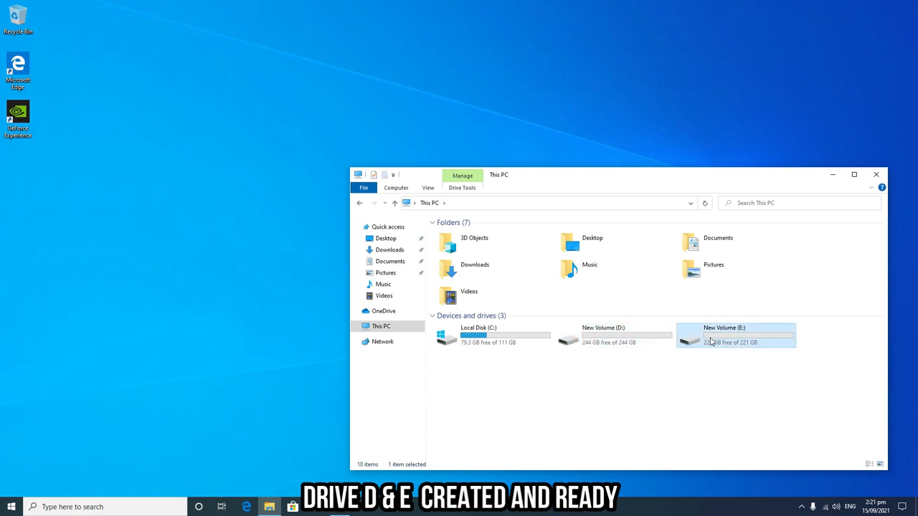
{"action": "left_click", "coordinate": [614, 335]}
{"action": "type", "text": "device"}
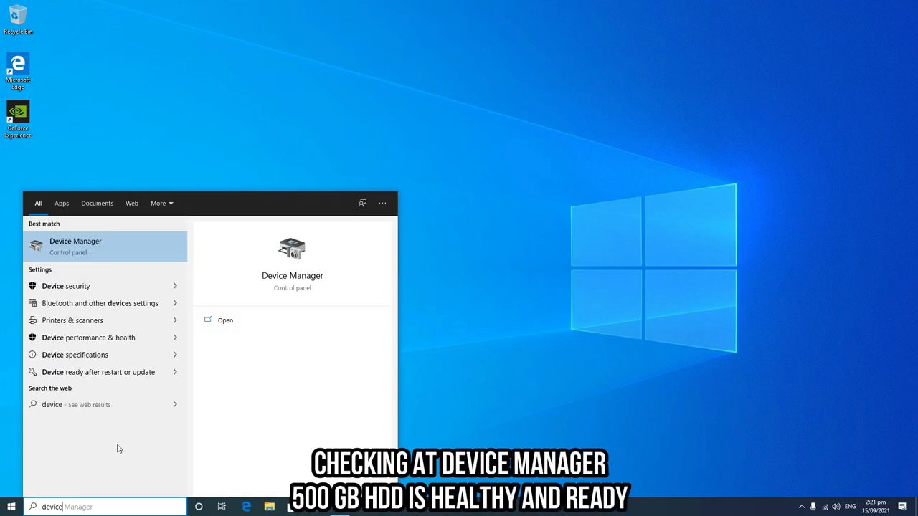
Launch Device Manager, expand Disk drives and select the ST500DM002-1BD142 drive
{"action": "left_click", "coordinate": [225, 320]}
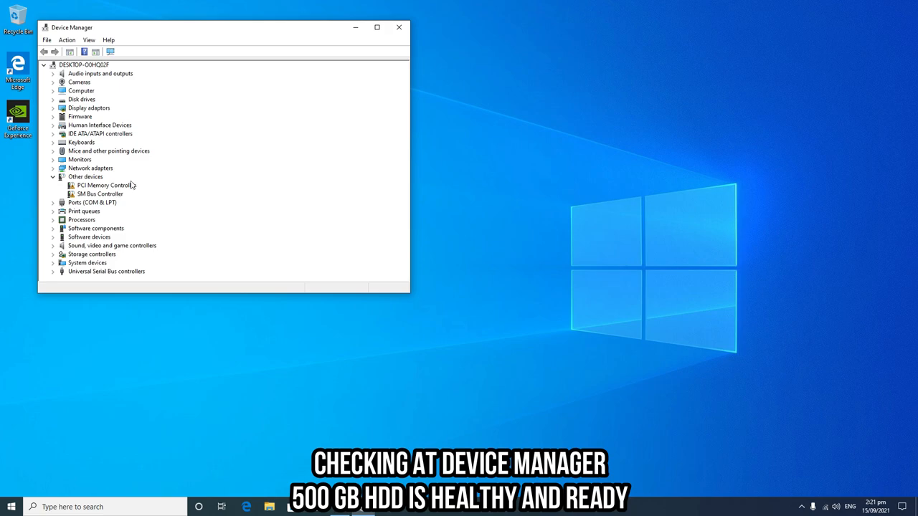
{"action": "left_click", "coordinate": [53, 99]}
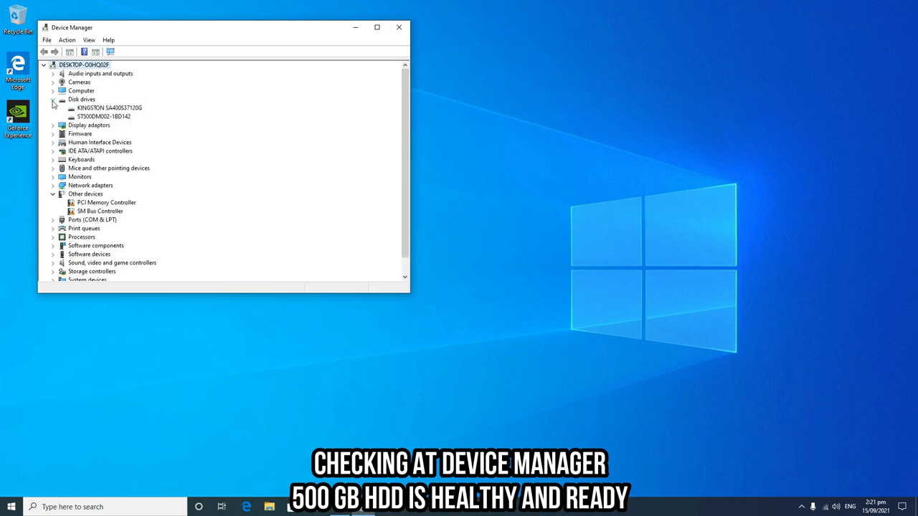
{"action": "left_click", "coordinate": [104, 117]}
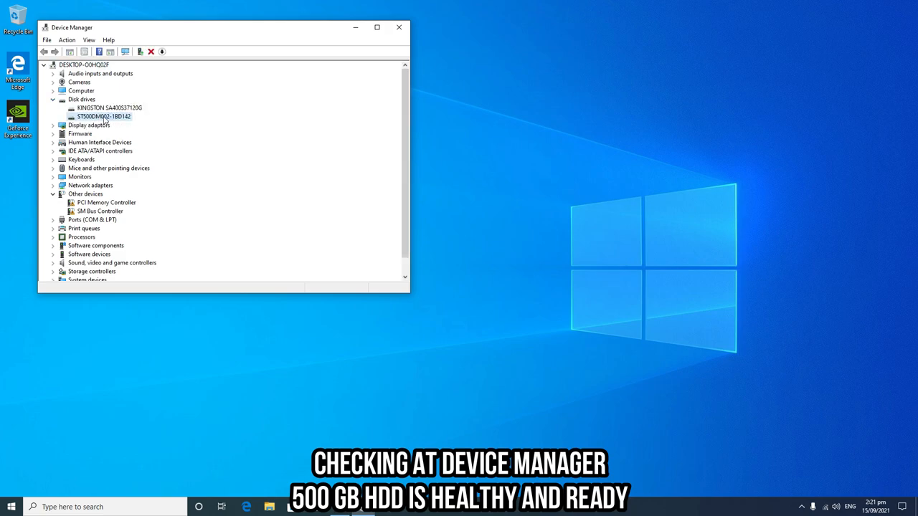
{"action": "left_click", "coordinate": [109, 107]}
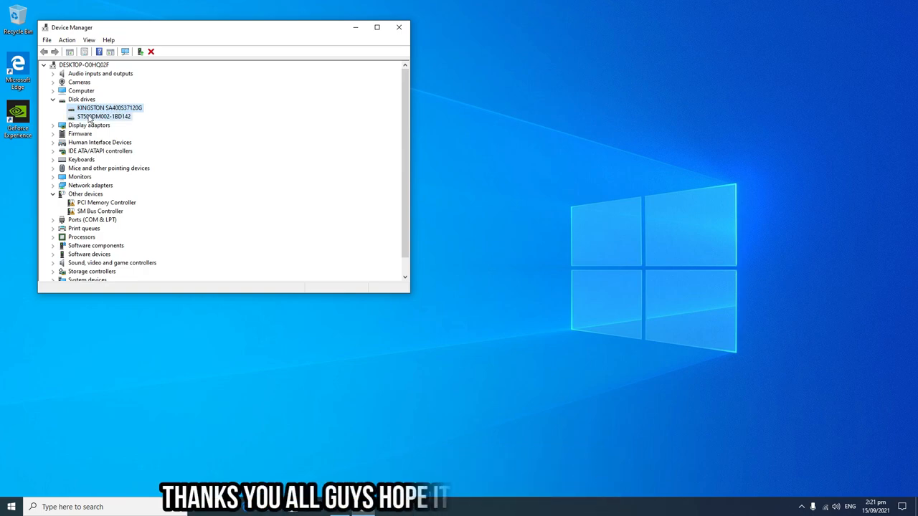
{"action": "double_click", "coordinate": [103, 116]}
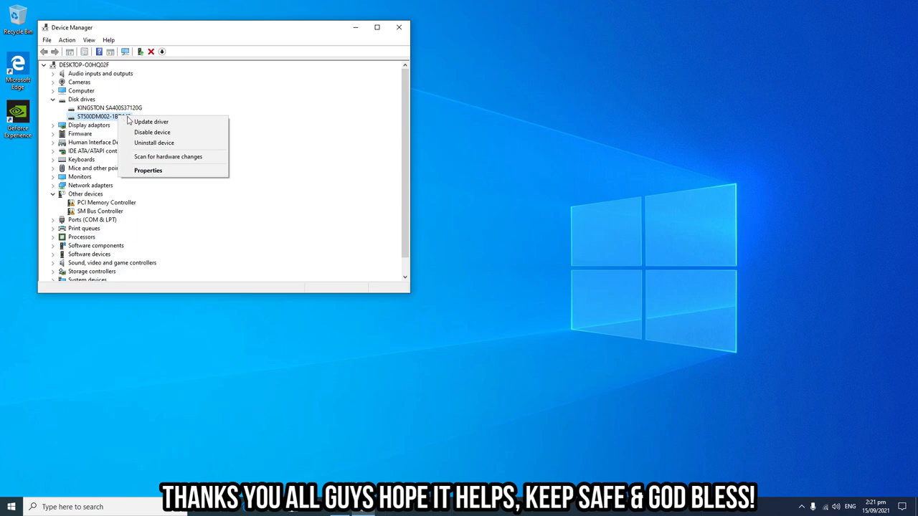
Show the drive's Properties and review its Volumes and Details information
{"action": "left_click", "coordinate": [147, 170]}
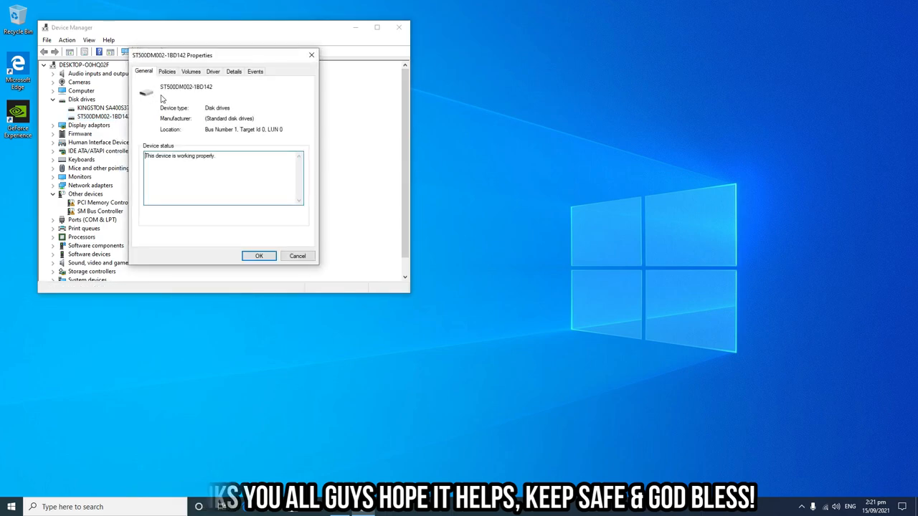
{"action": "left_click", "coordinate": [191, 71]}
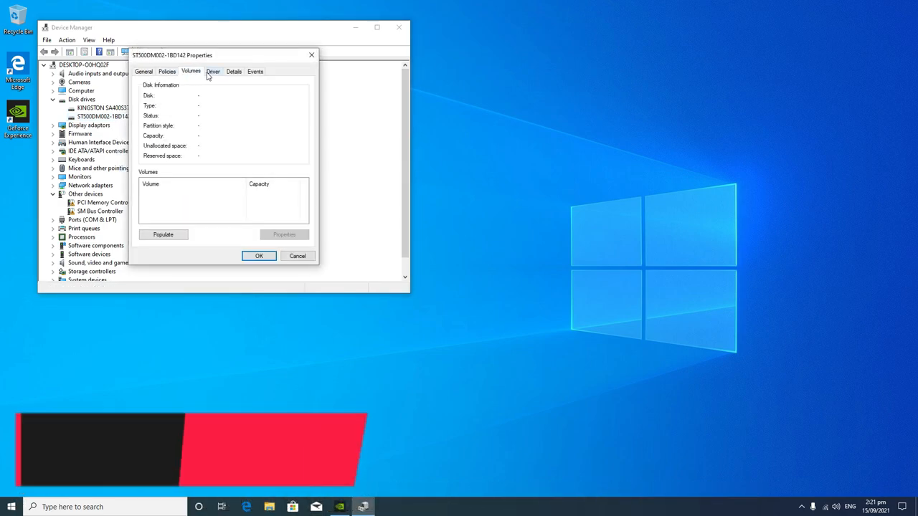
{"action": "left_click", "coordinate": [234, 71]}
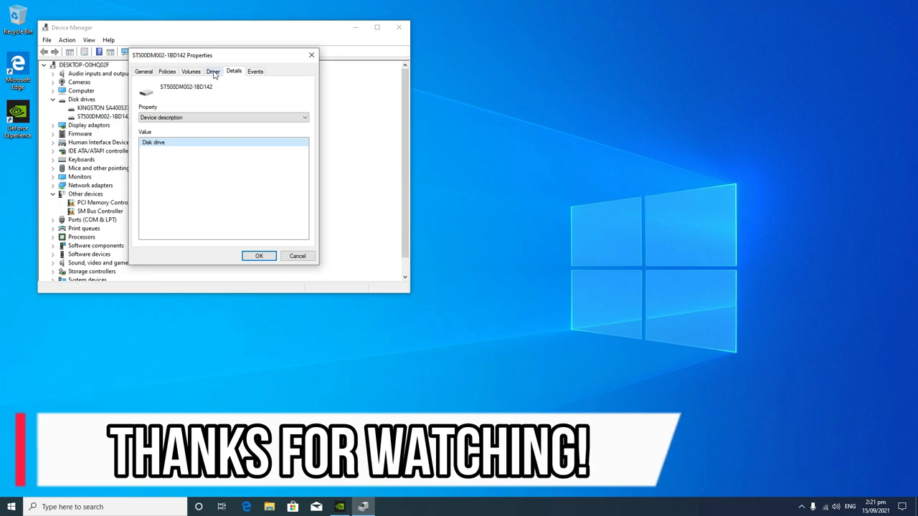